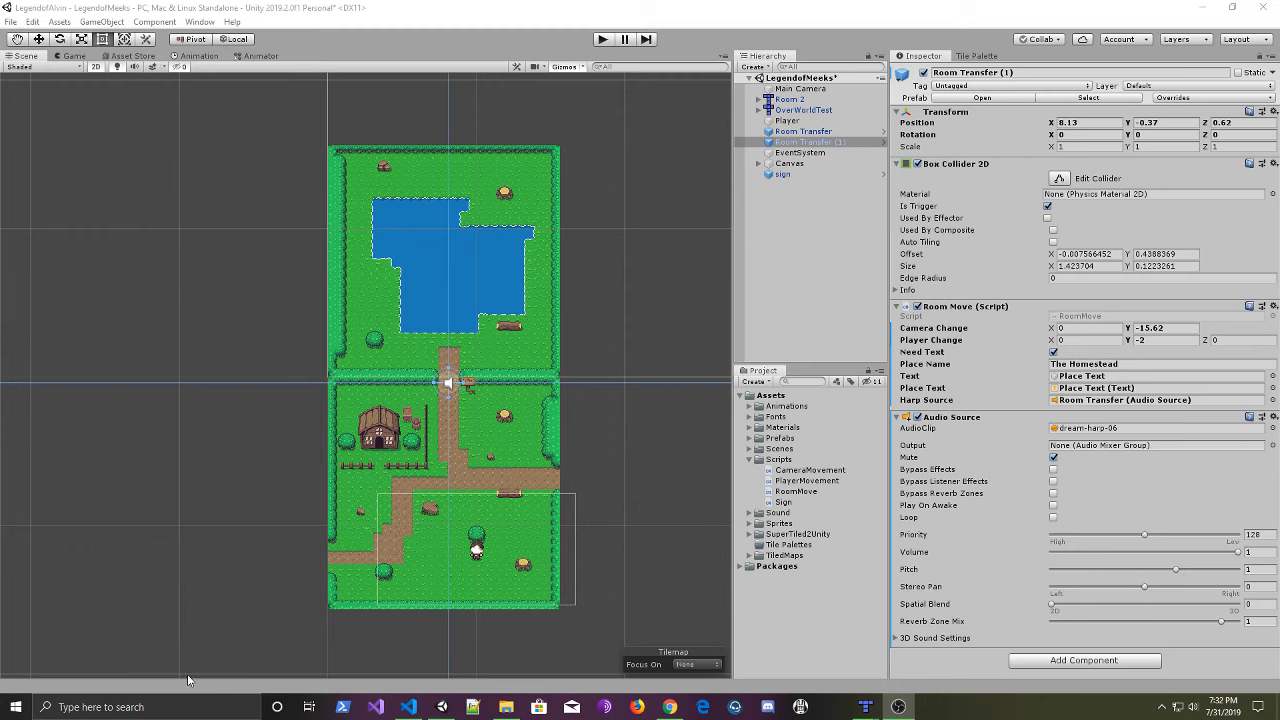
{"action": "mouse_move", "coordinate": [504, 588]}
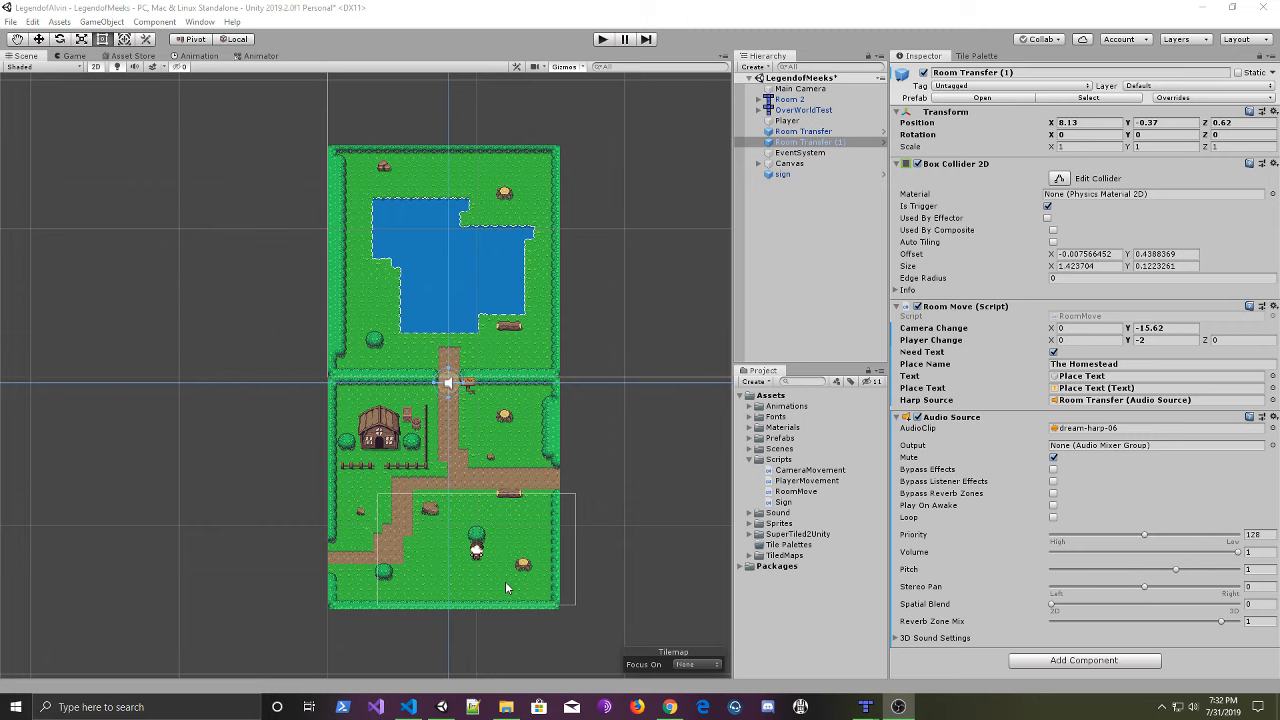
{"action": "mouse_move", "coordinate": [512, 588]}
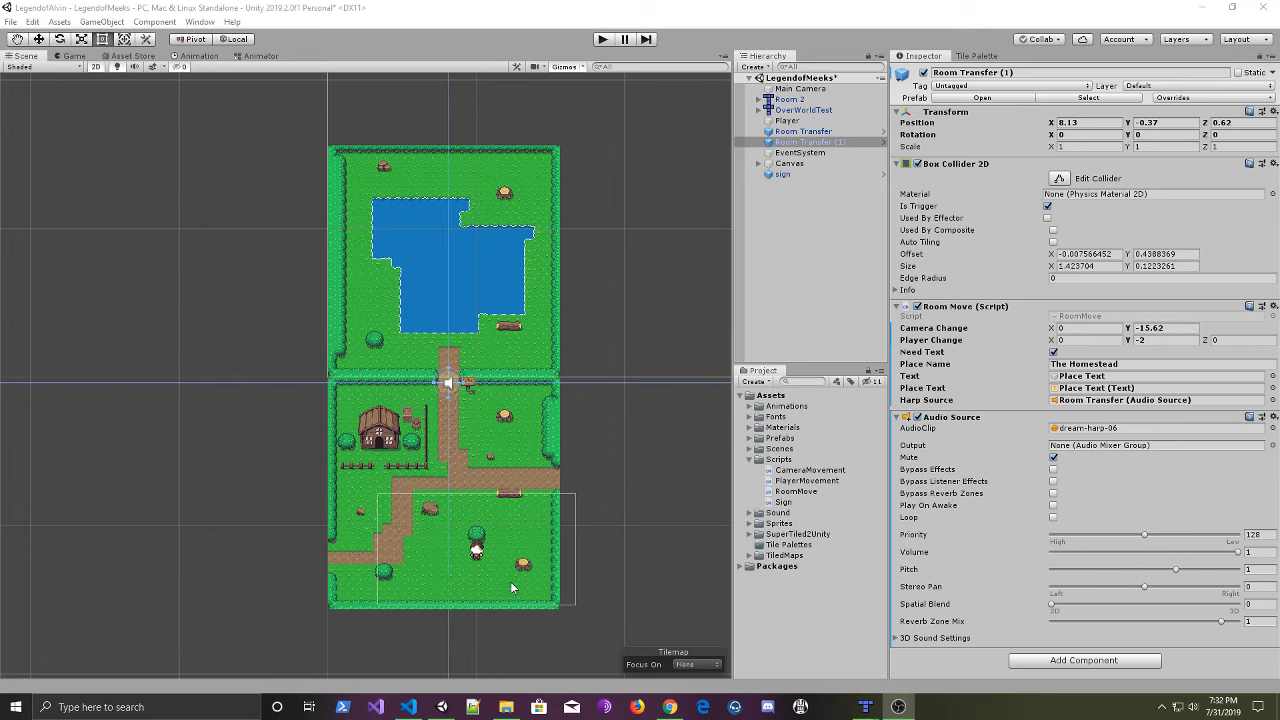
{"action": "mouse_move", "coordinate": [576, 524]}
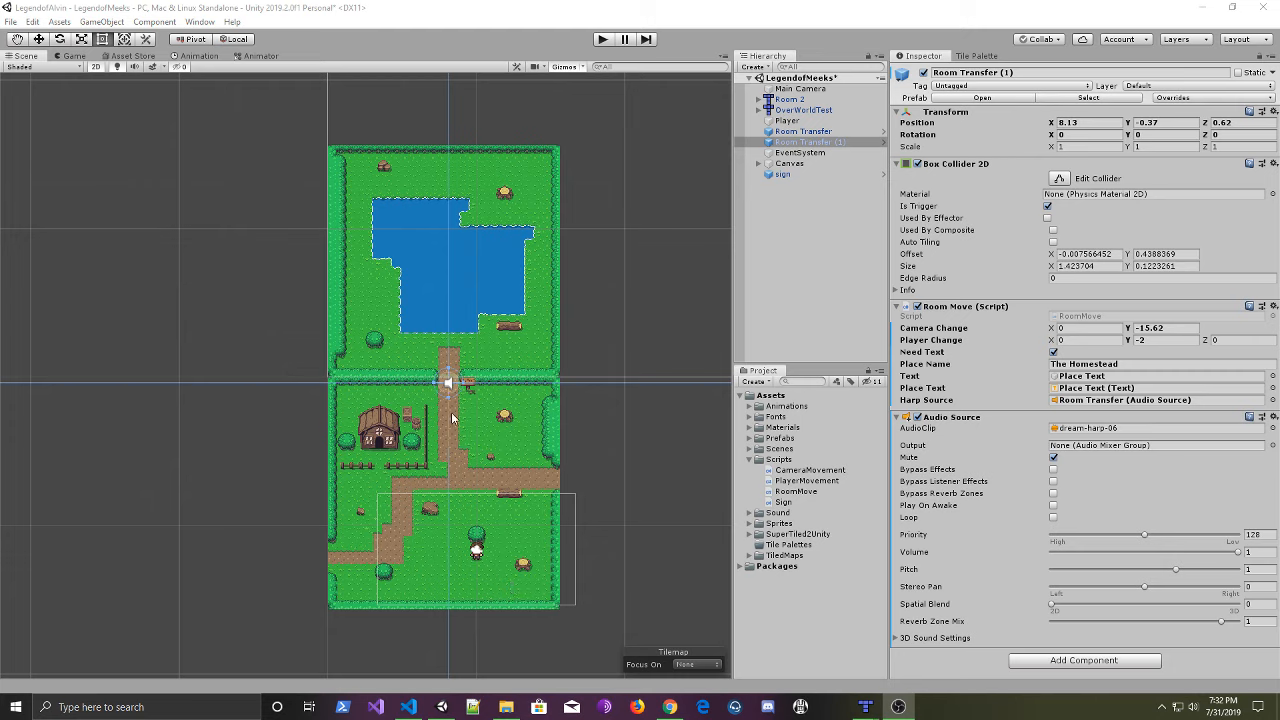
{"action": "mouse_move", "coordinate": [360, 504]}
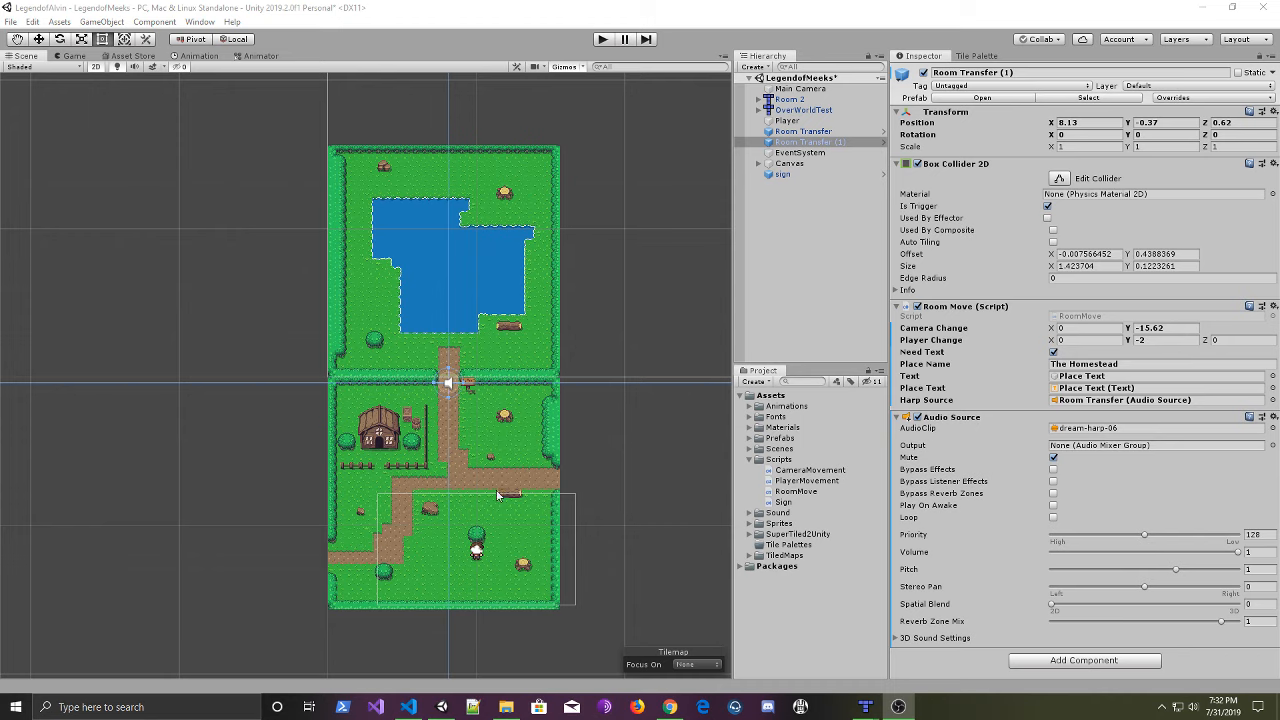
{"action": "mouse_move", "coordinate": [418, 422]}
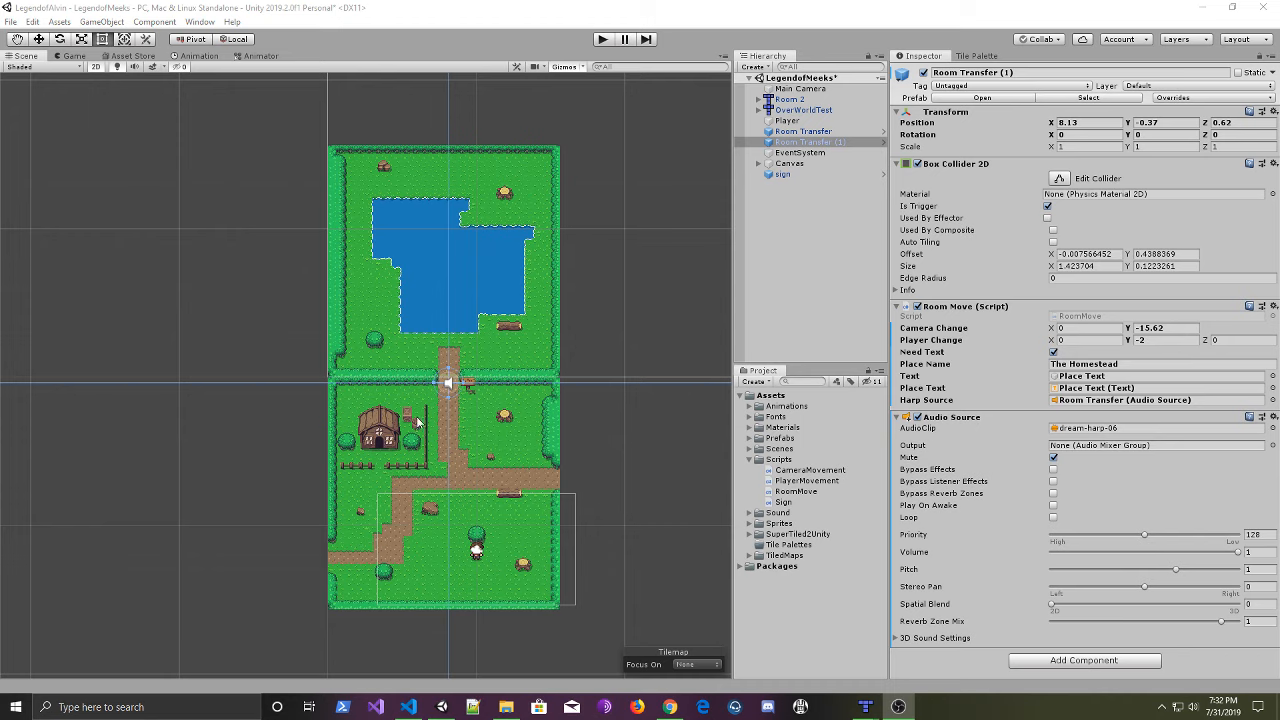
{"action": "mouse_move", "coordinate": [560, 480]}
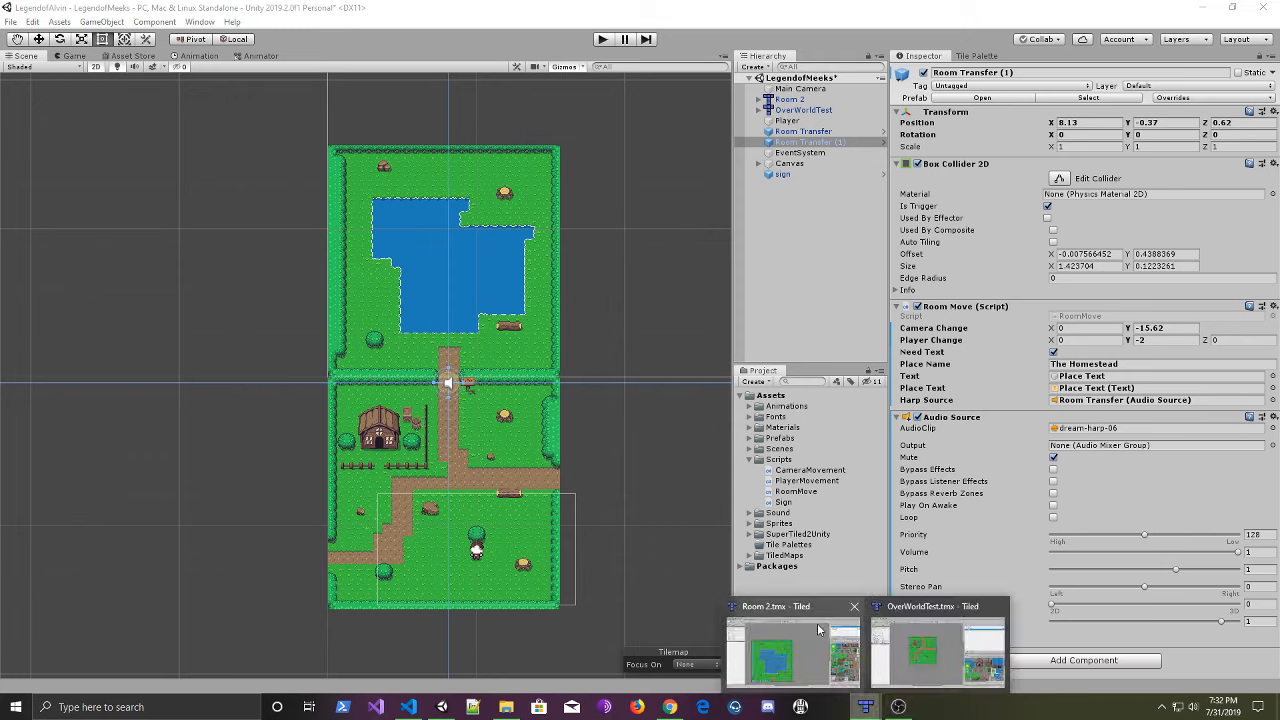
Step: Switch from the Room 2 map to OverWorldTest in Tiled and inspect a tileset tile
{"action": "left_click", "coordinate": [770, 650]}
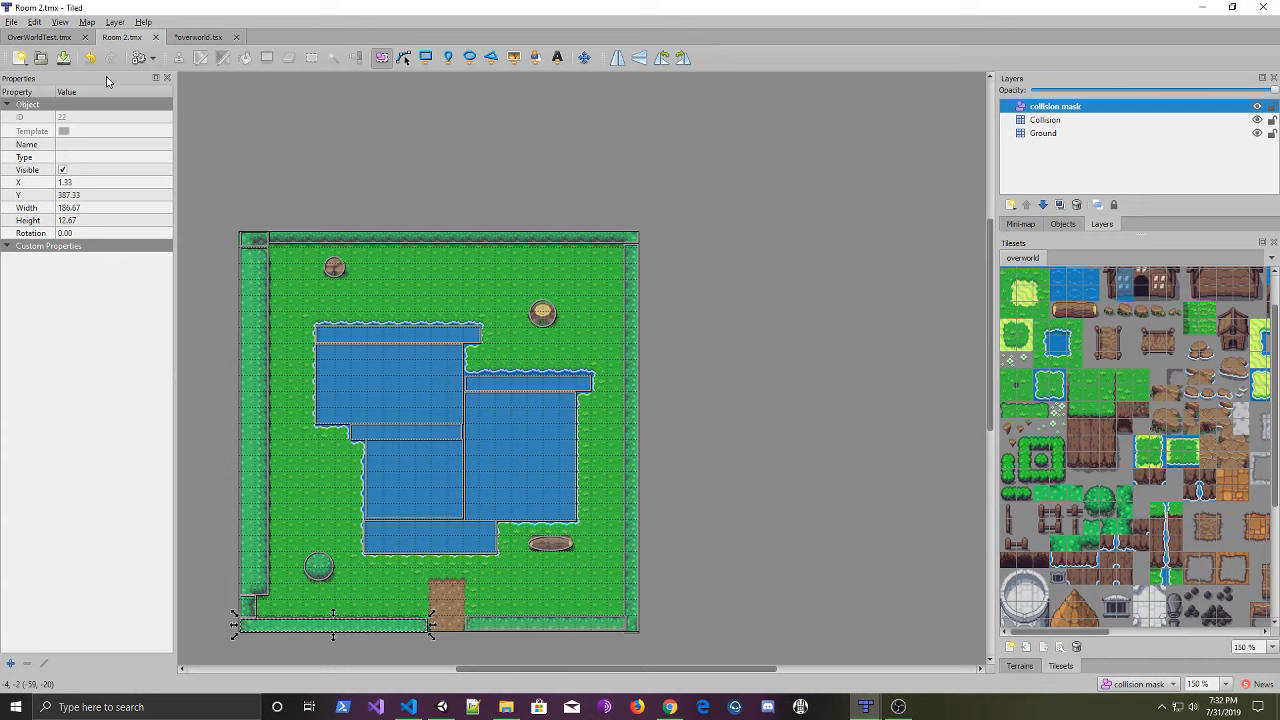
{"action": "left_click", "coordinate": [38, 36]}
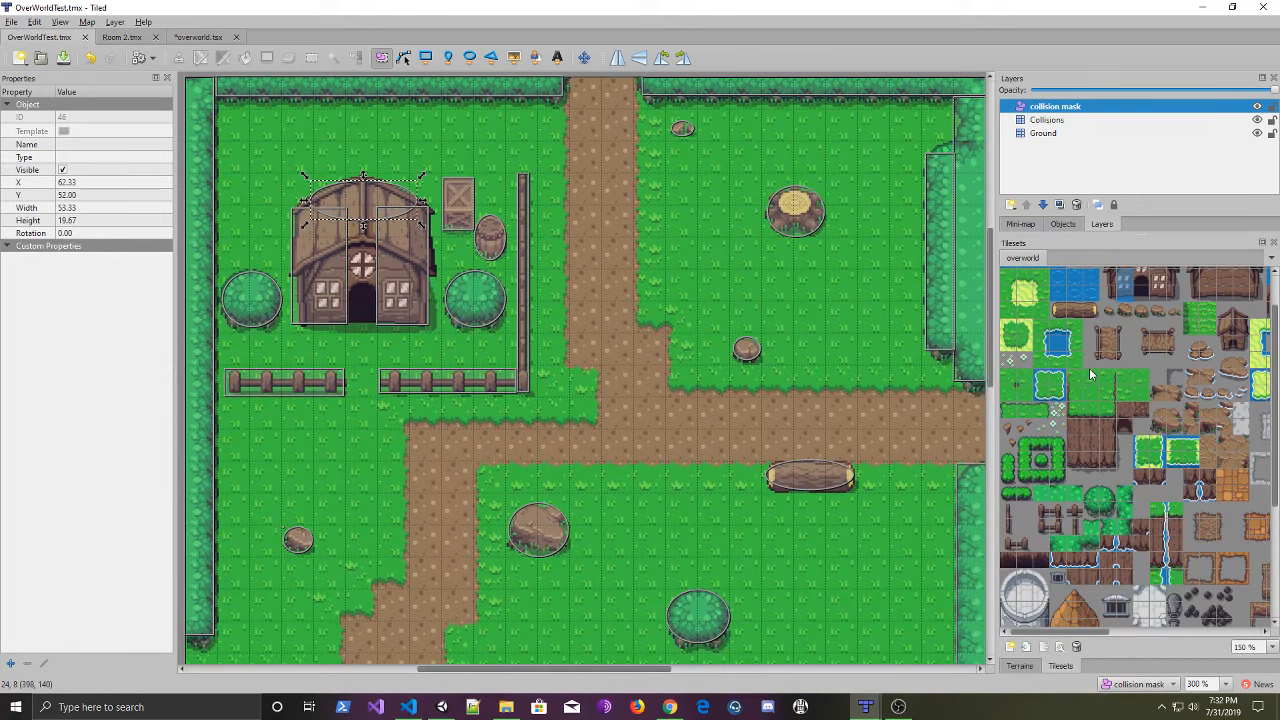
{"action": "mouse_move", "coordinate": [1084, 378]}
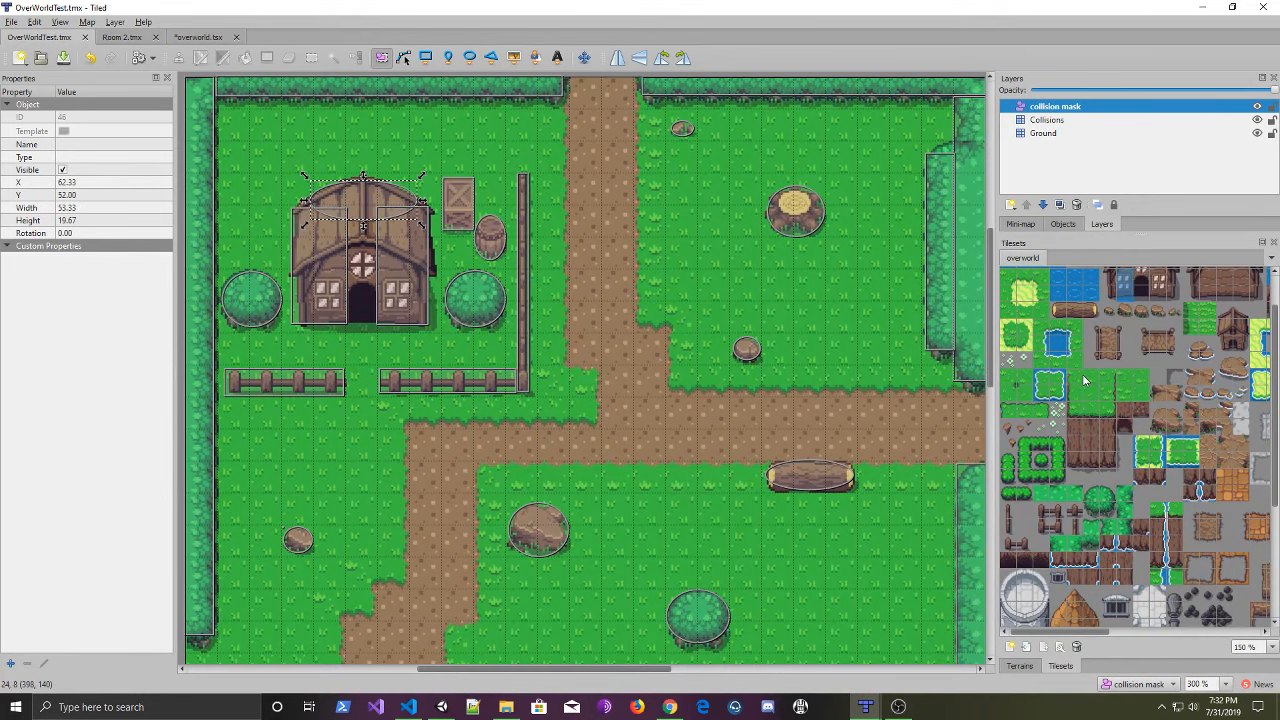
{"action": "left_click", "coordinate": [1080, 410]}
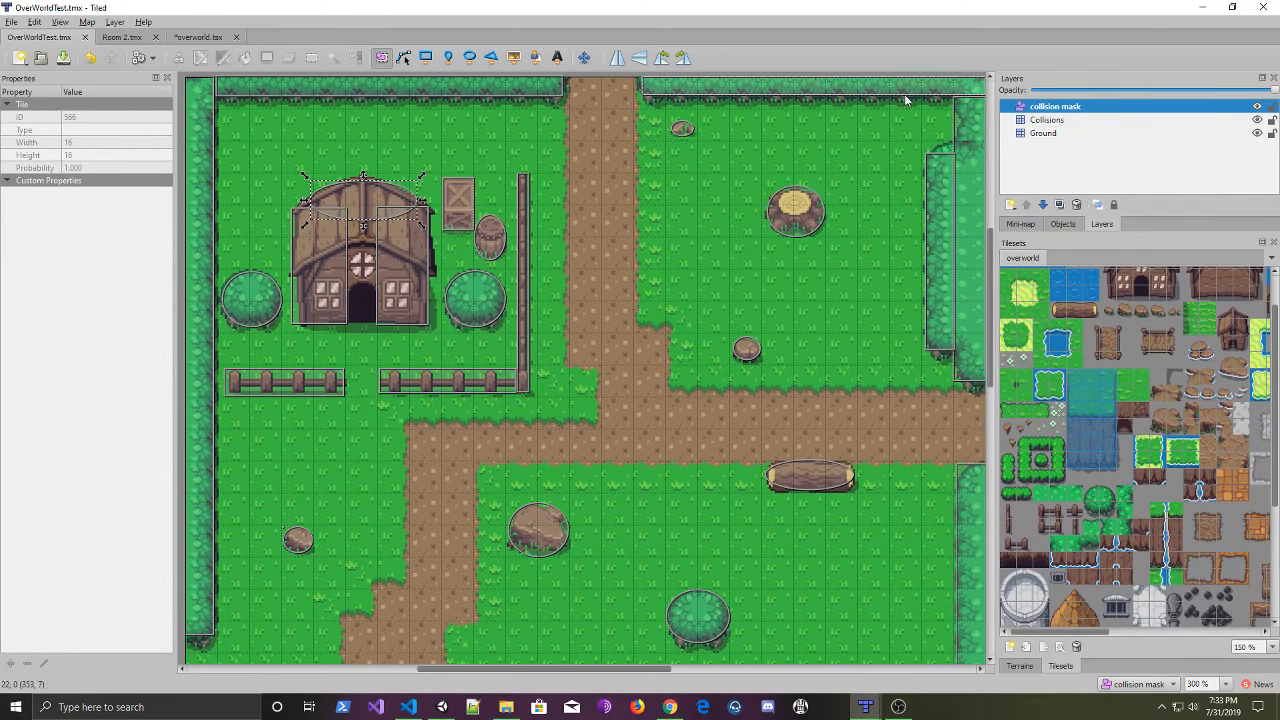
{"action": "left_click", "coordinate": [1046, 120]}
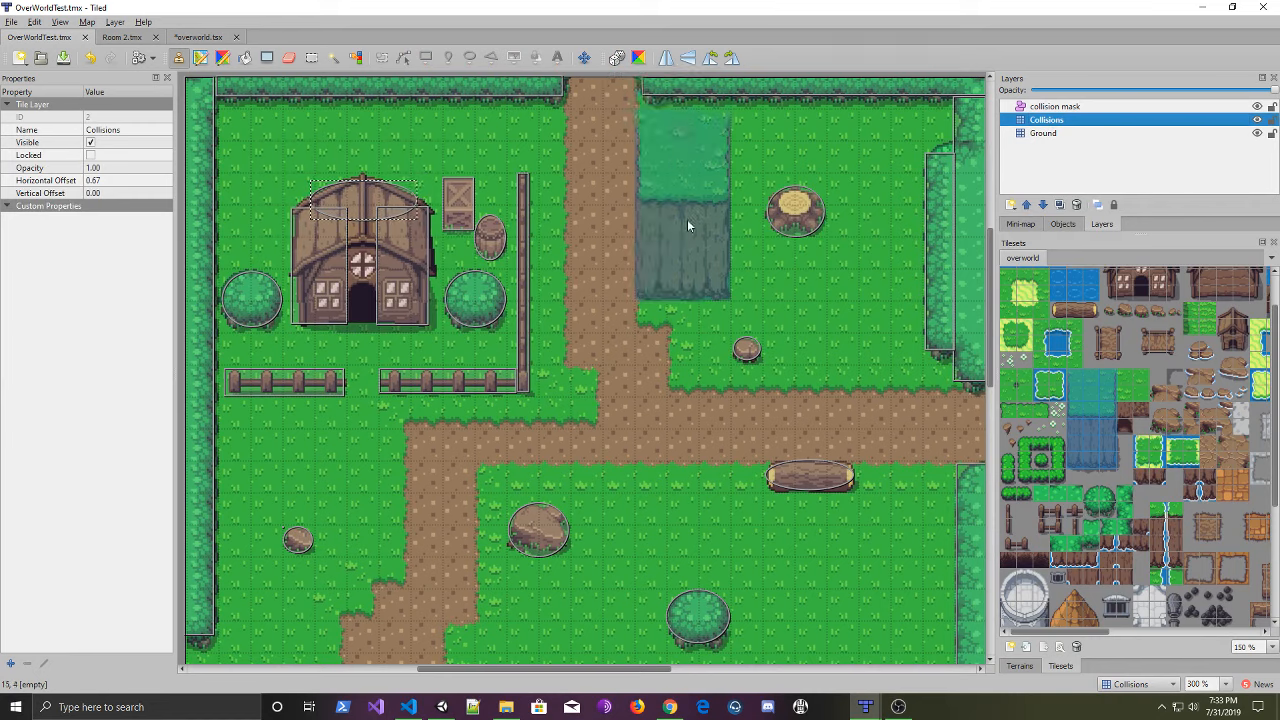
{"action": "mouse_move", "coordinate": [700, 240]}
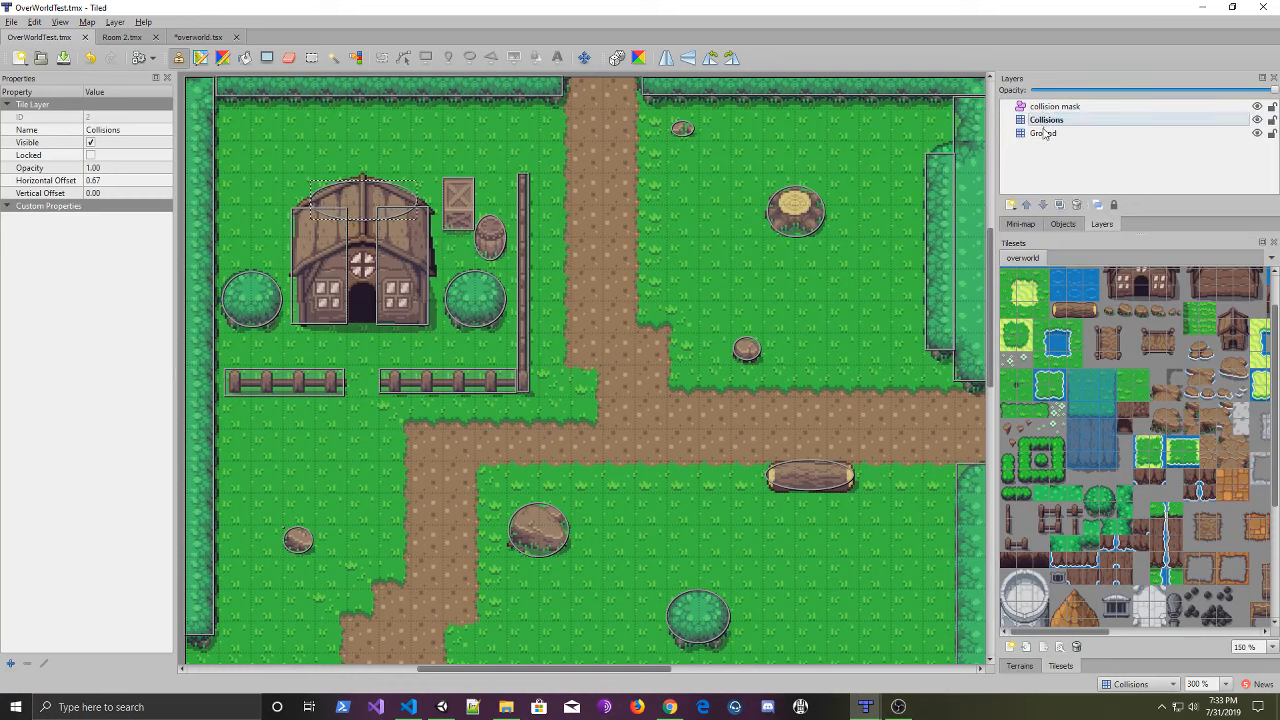
{"action": "left_click", "coordinate": [1056, 106]}
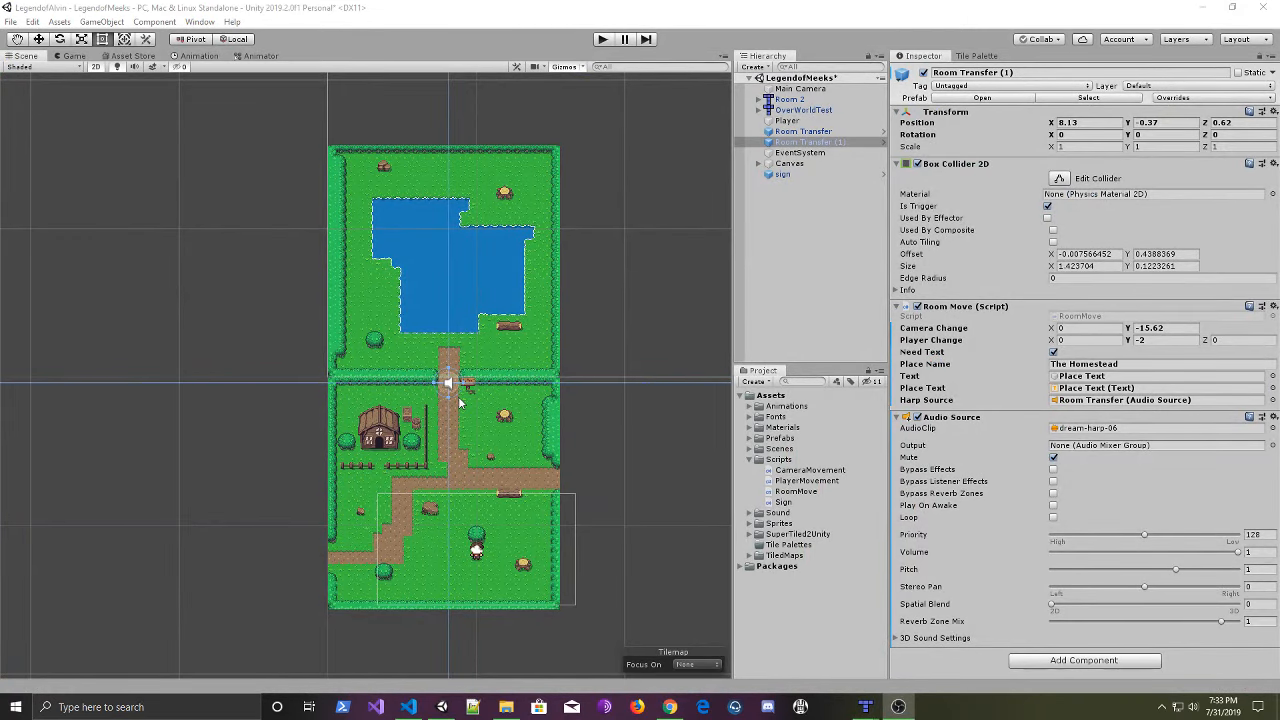
{"action": "mouse_move", "coordinate": [408, 458]}
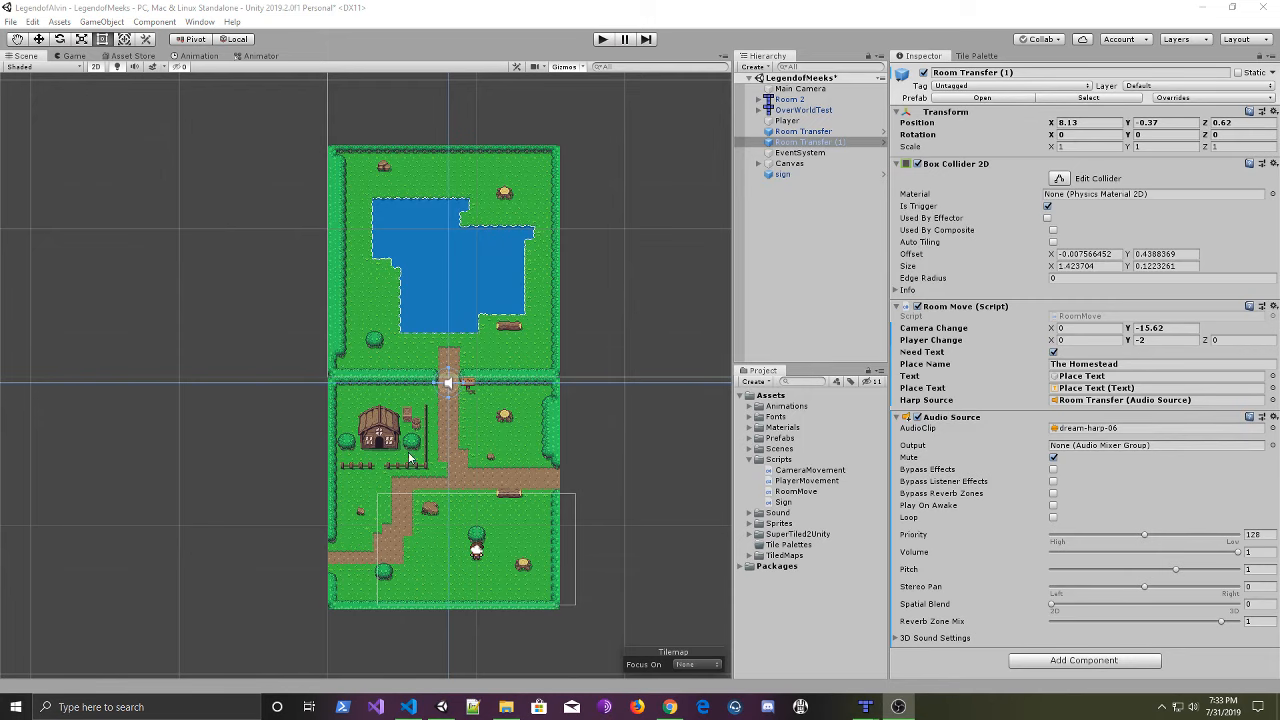
{"action": "mouse_move", "coordinate": [684, 180]}
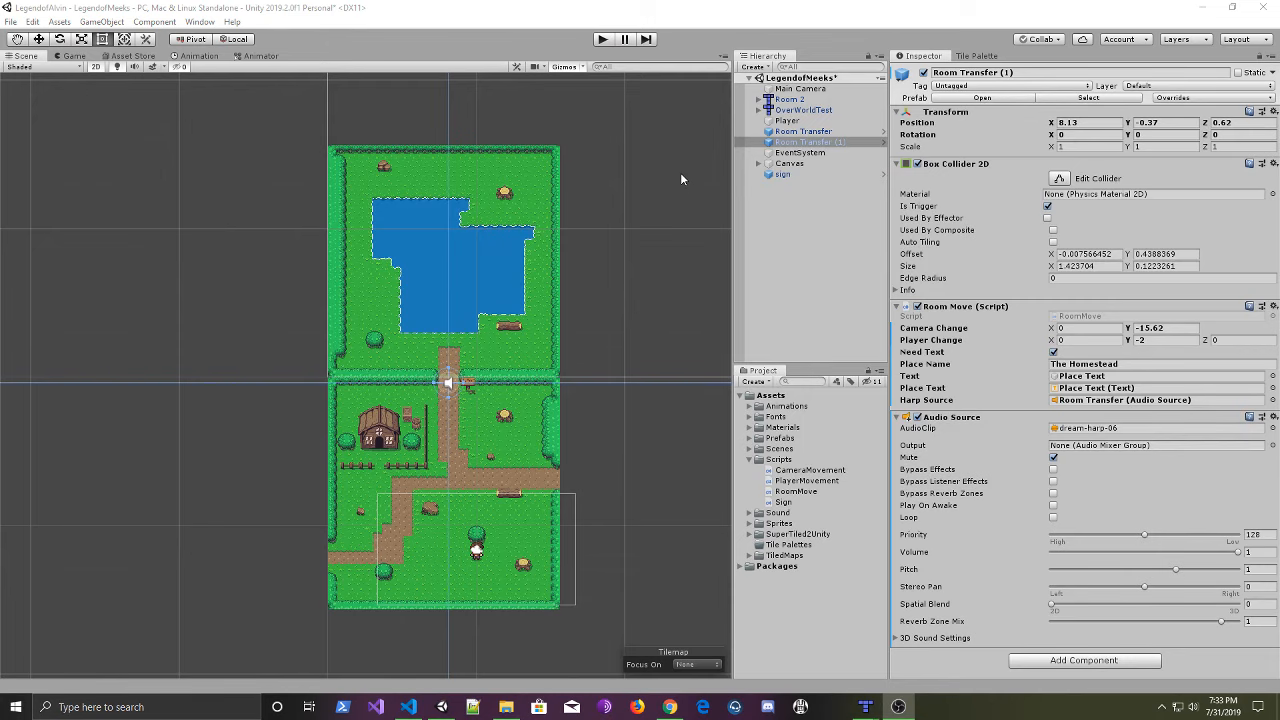